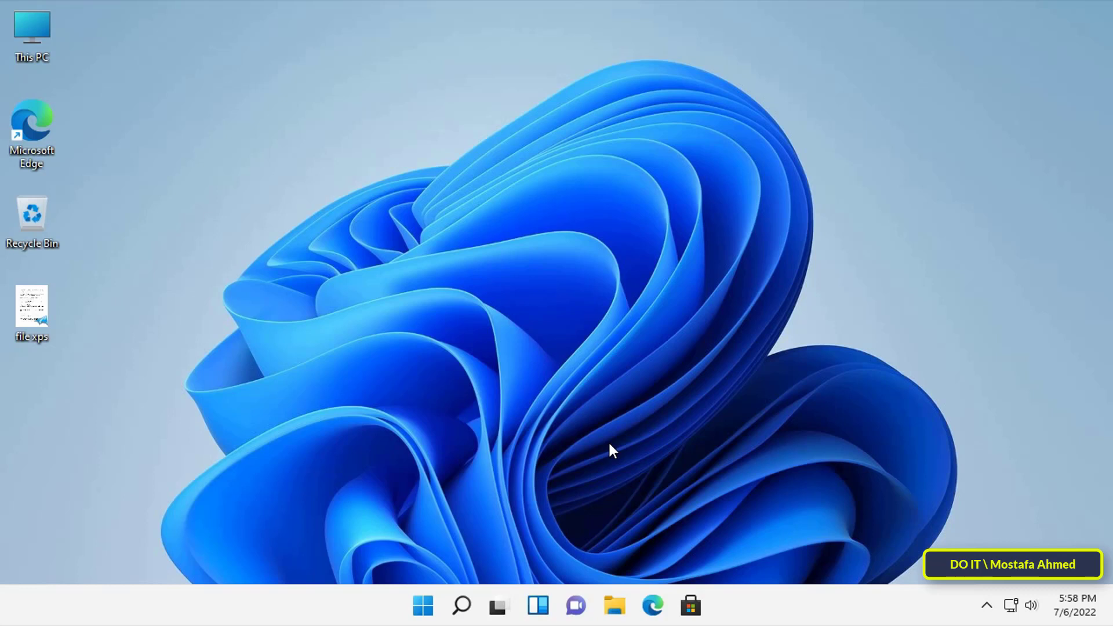
# Step: Search Windows for 're' to bring up Registry Editor as the best match
pyautogui.click(461, 606)
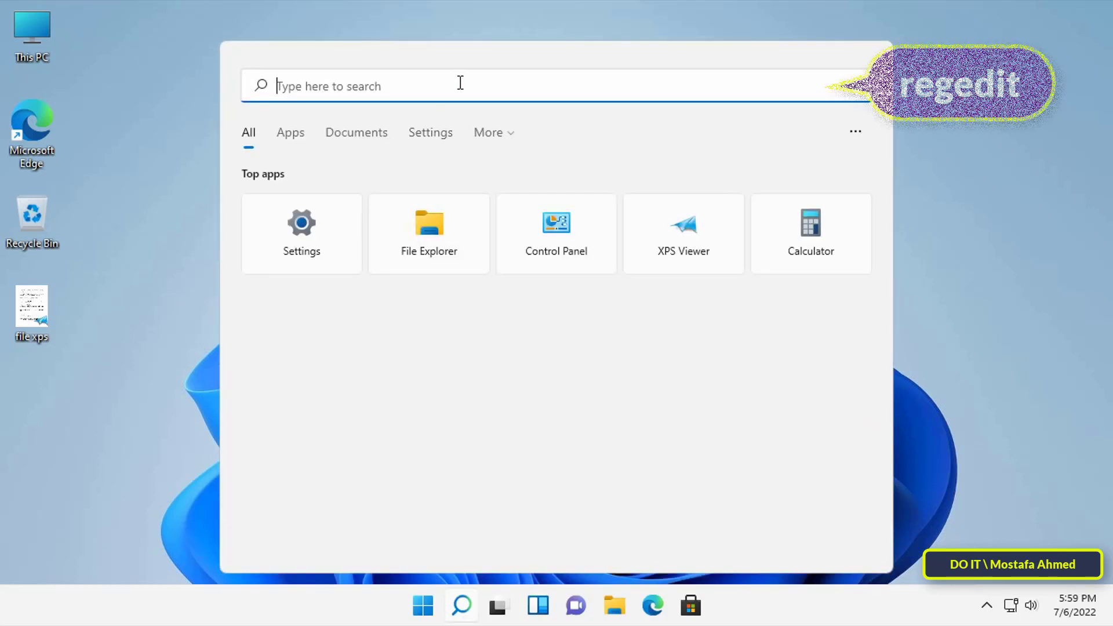
pyautogui.write('regedi')
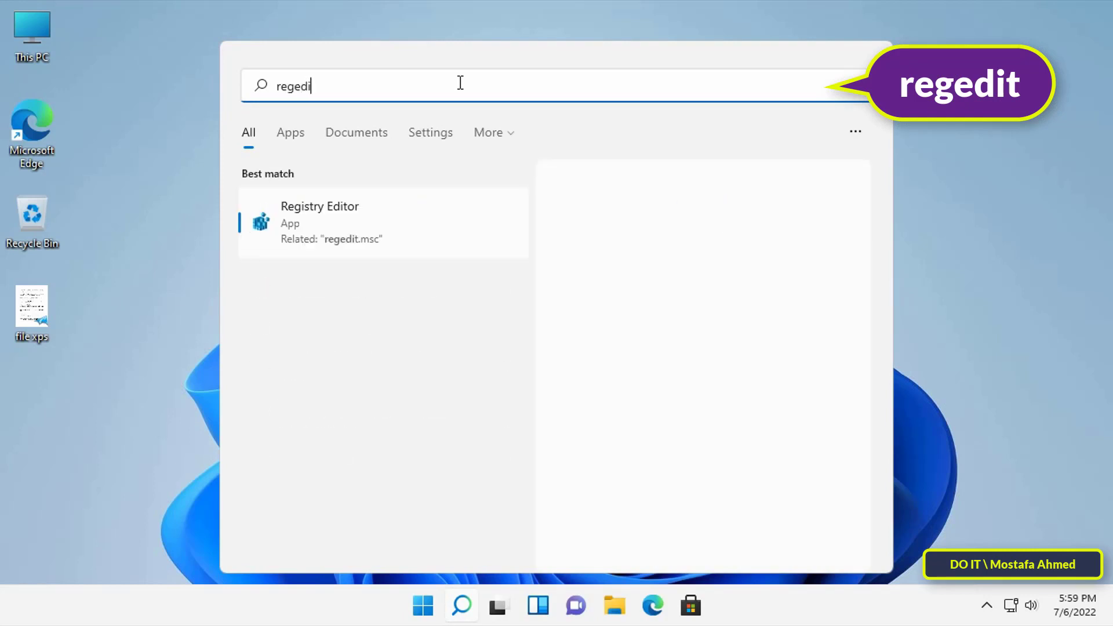
pyautogui.click(319, 220)
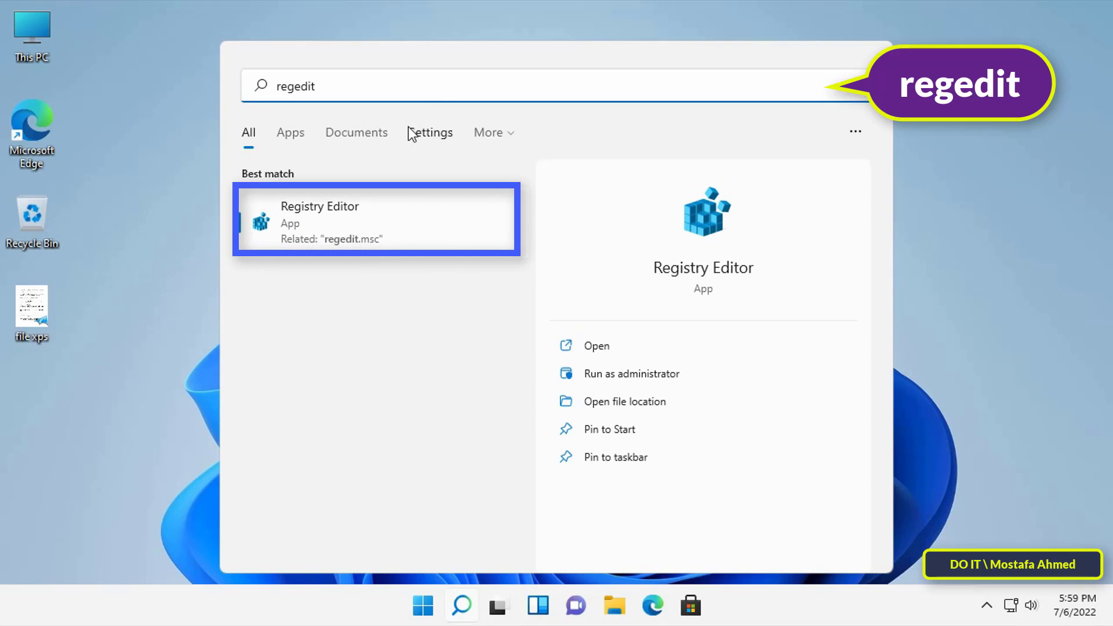
pyautogui.moveTo(338, 231)
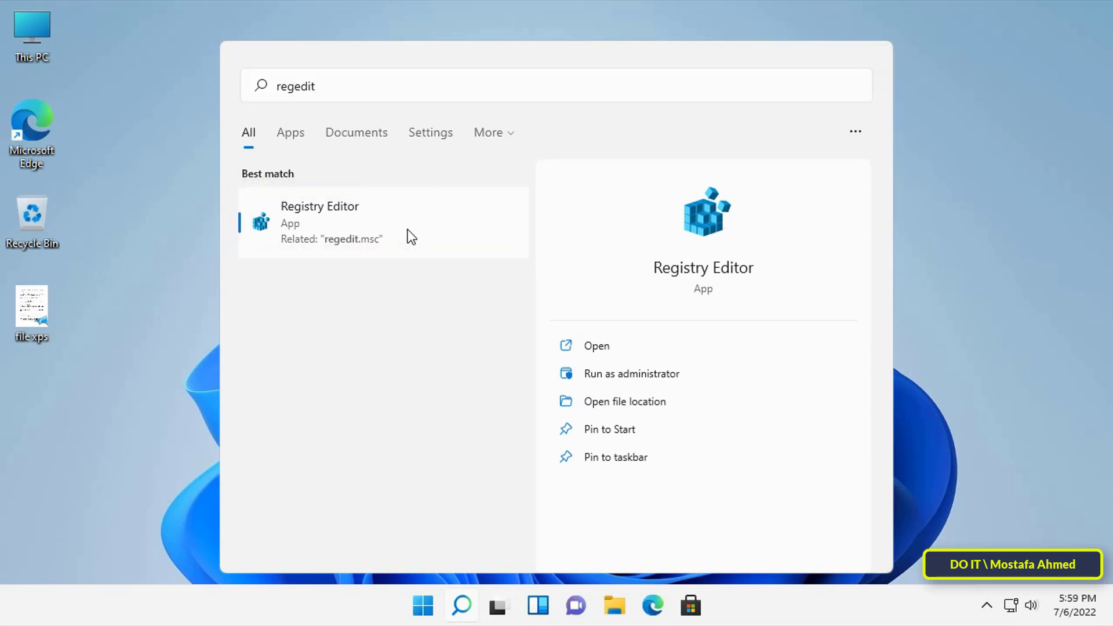
# Step: Launch Registry Editor, browse to HKLM\...\Terminal Server\WinStations\RDP-Tcp and select PortNumber (3389)
pyautogui.click(320, 221)
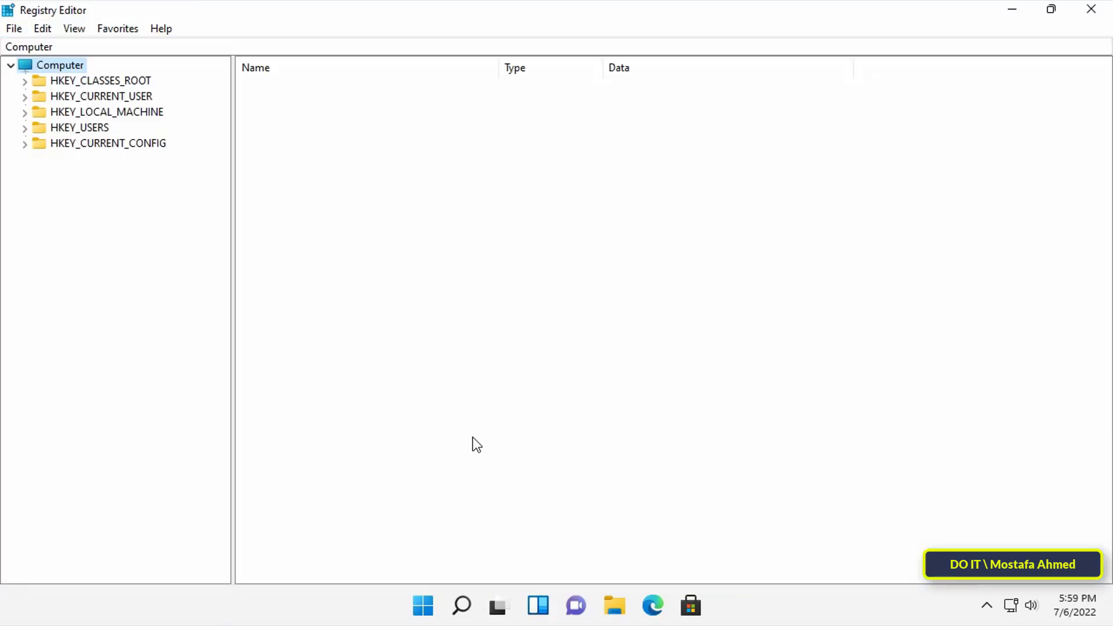
pyautogui.click(106, 112)
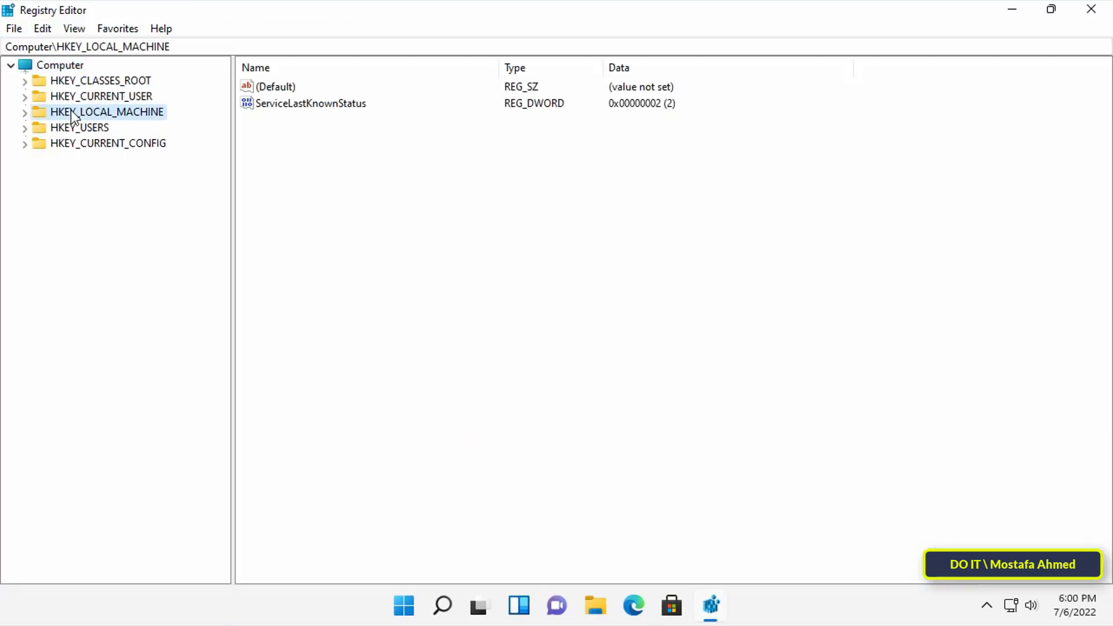
pyautogui.click(25, 112)
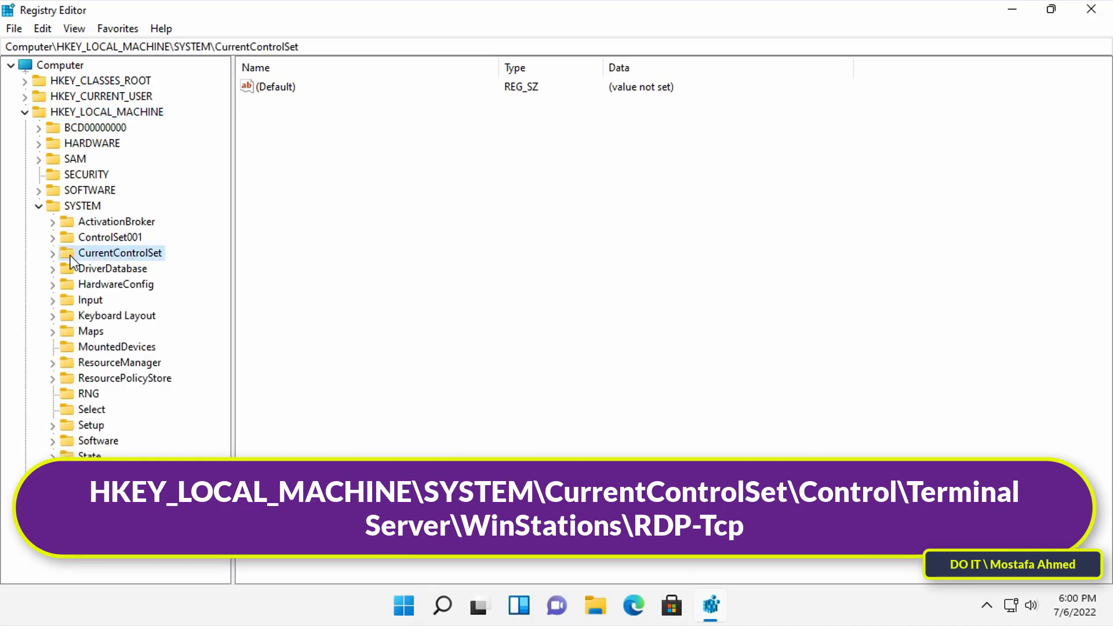
pyautogui.click(53, 253)
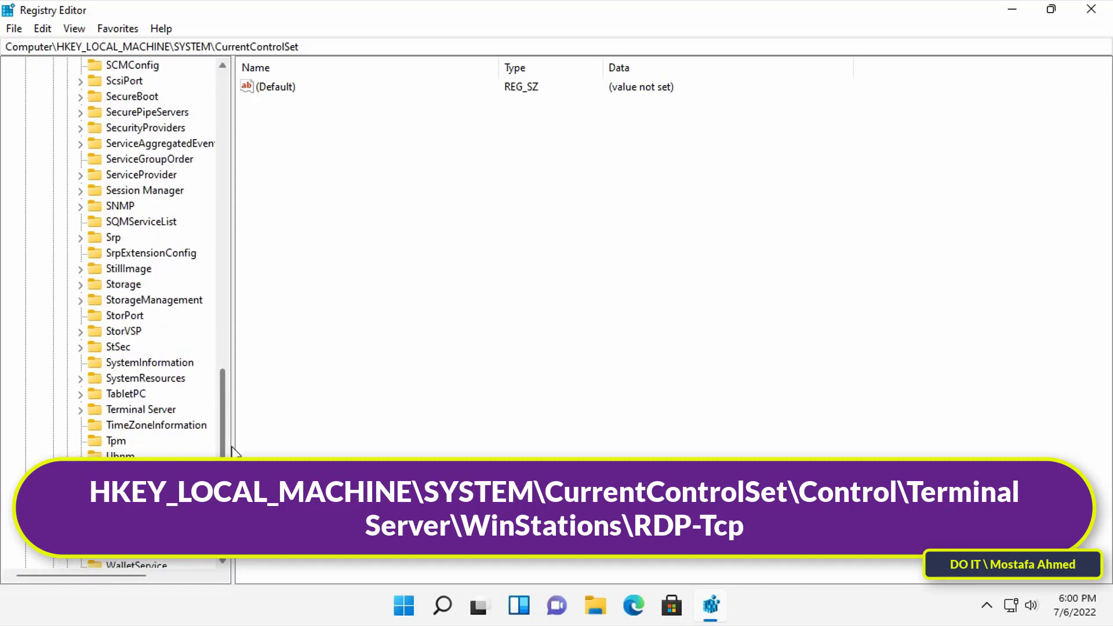
pyautogui.click(142, 409)
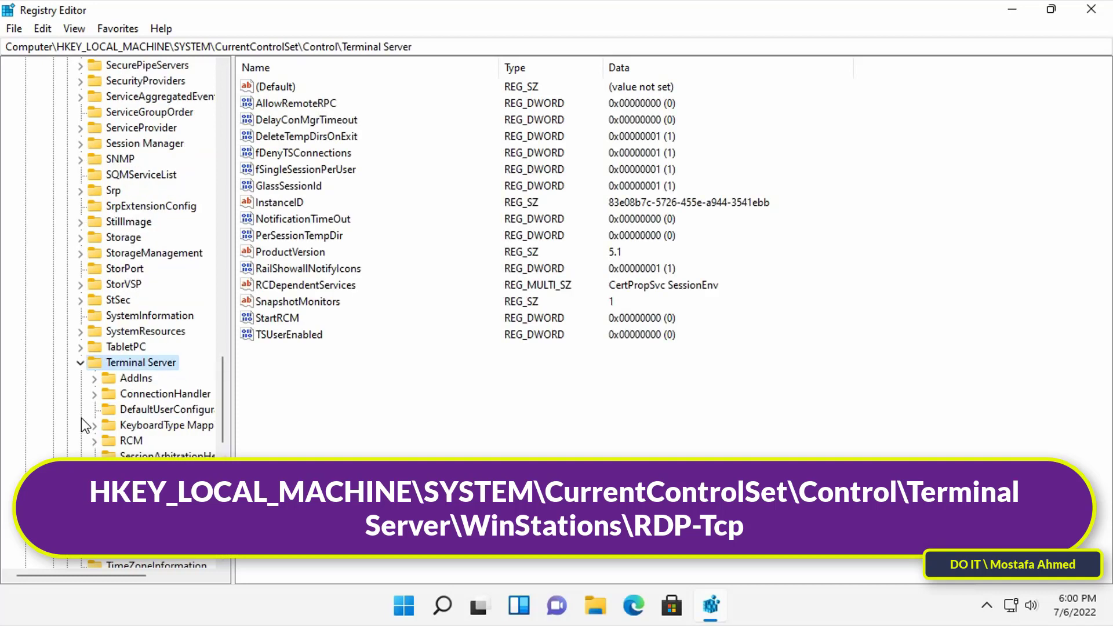
pyautogui.scroll(-3)
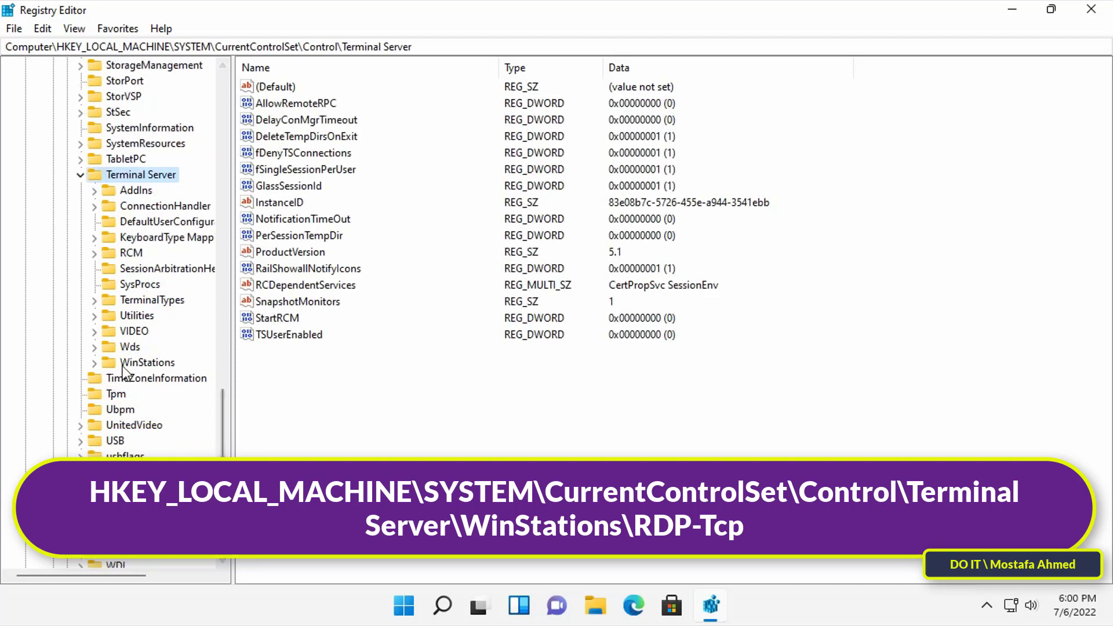
pyautogui.click(149, 362)
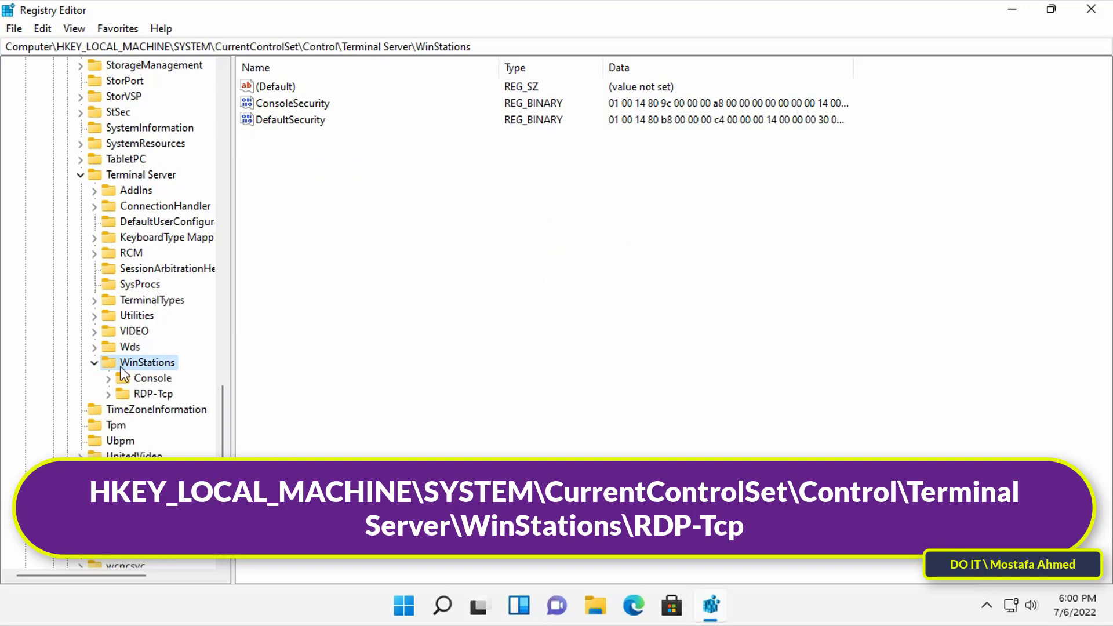
pyautogui.click(152, 394)
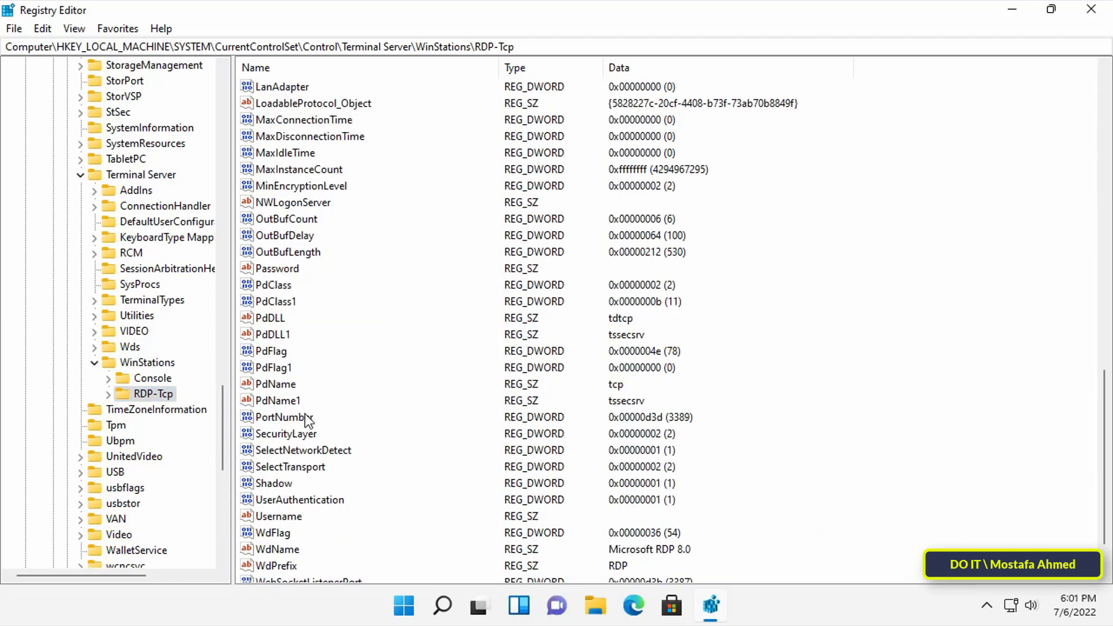
pyautogui.click(287, 417)
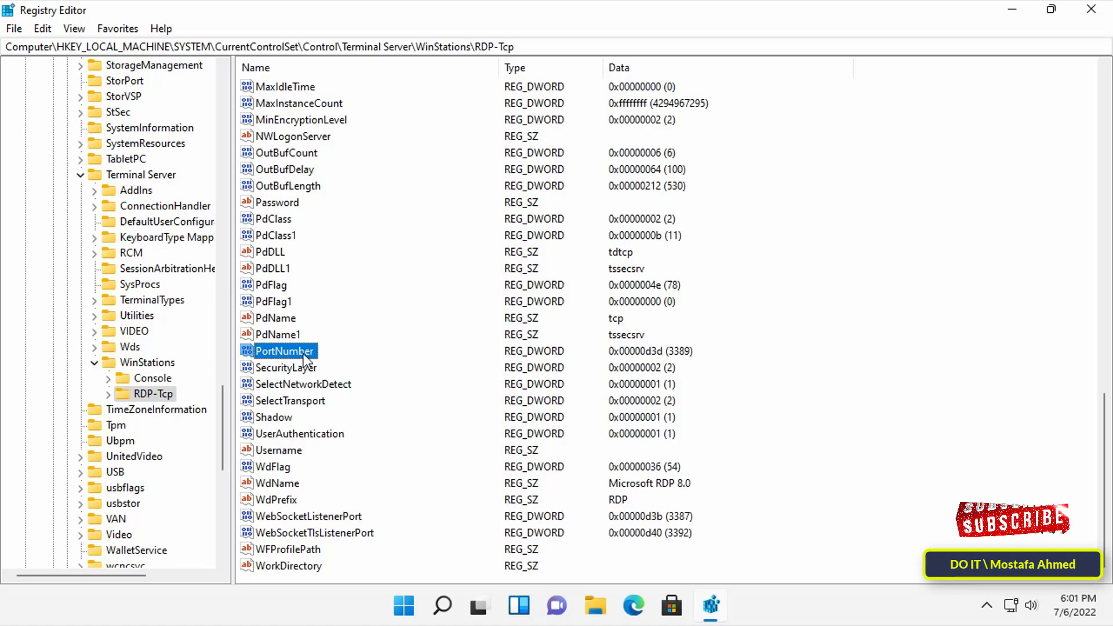
# Step: Change the PortNumber value from 3389 to decimal 6666
pyautogui.doubleClick(286, 351)
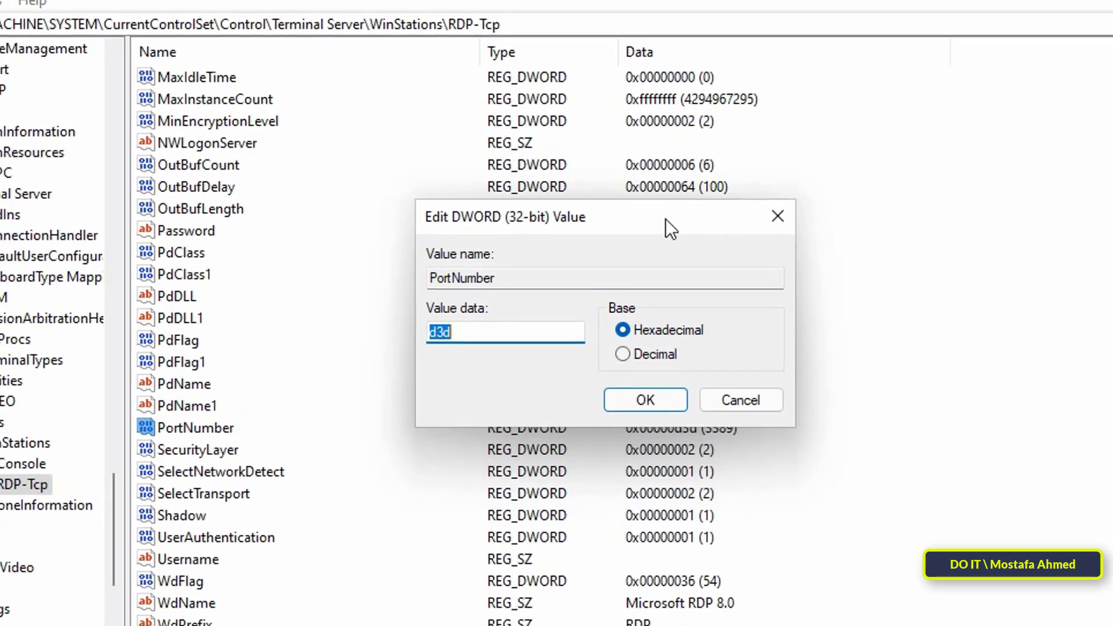
pyautogui.click(624, 362)
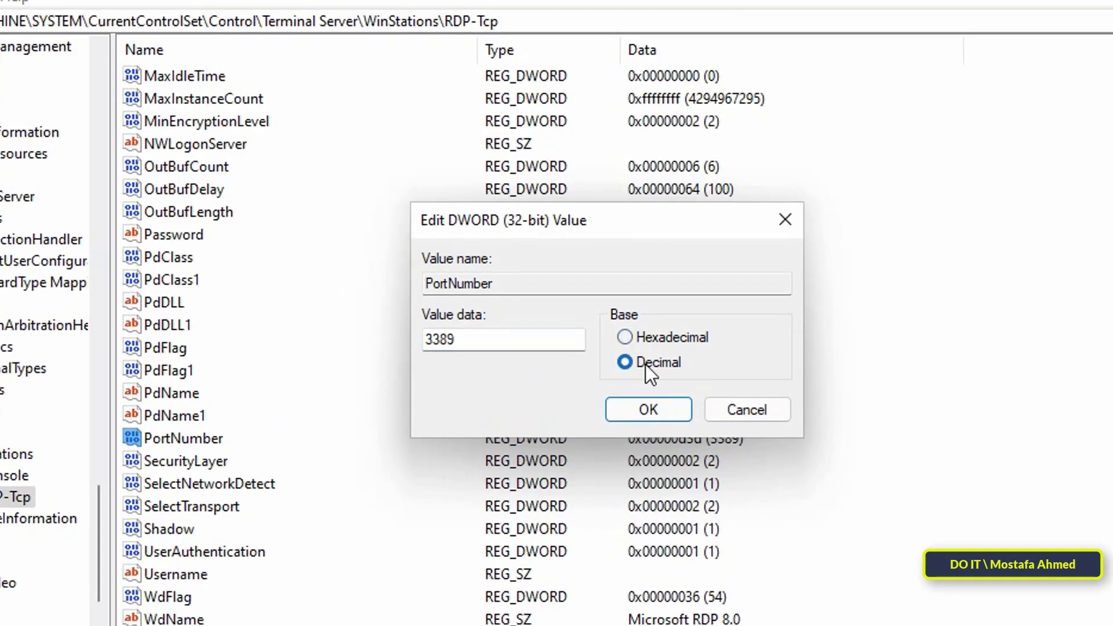
pyautogui.click(503, 339)
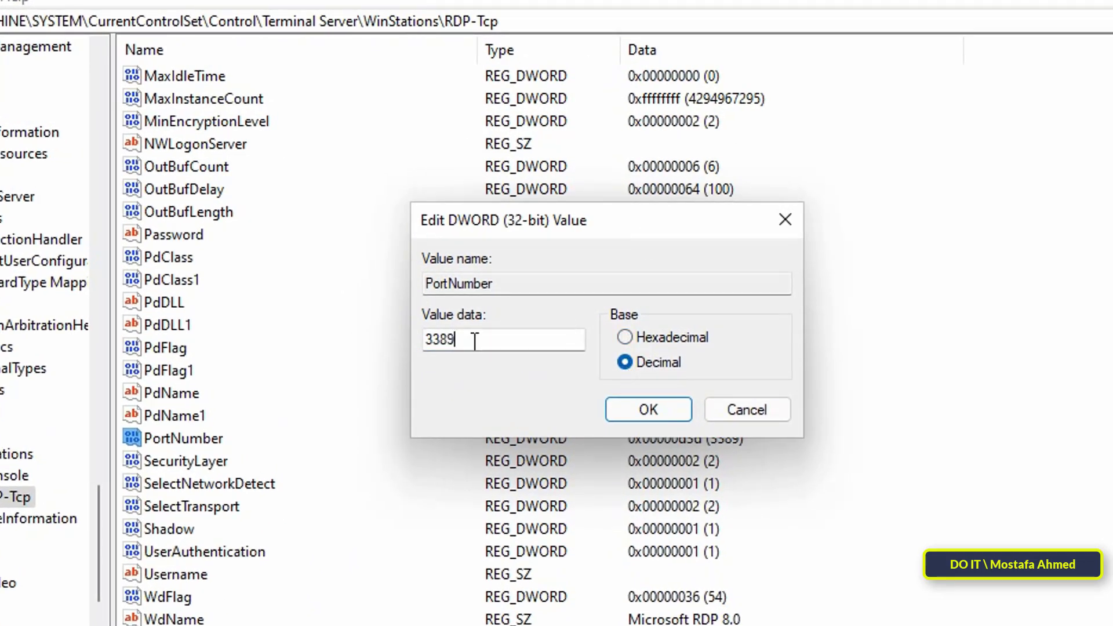
pyautogui.press('BackSpace')
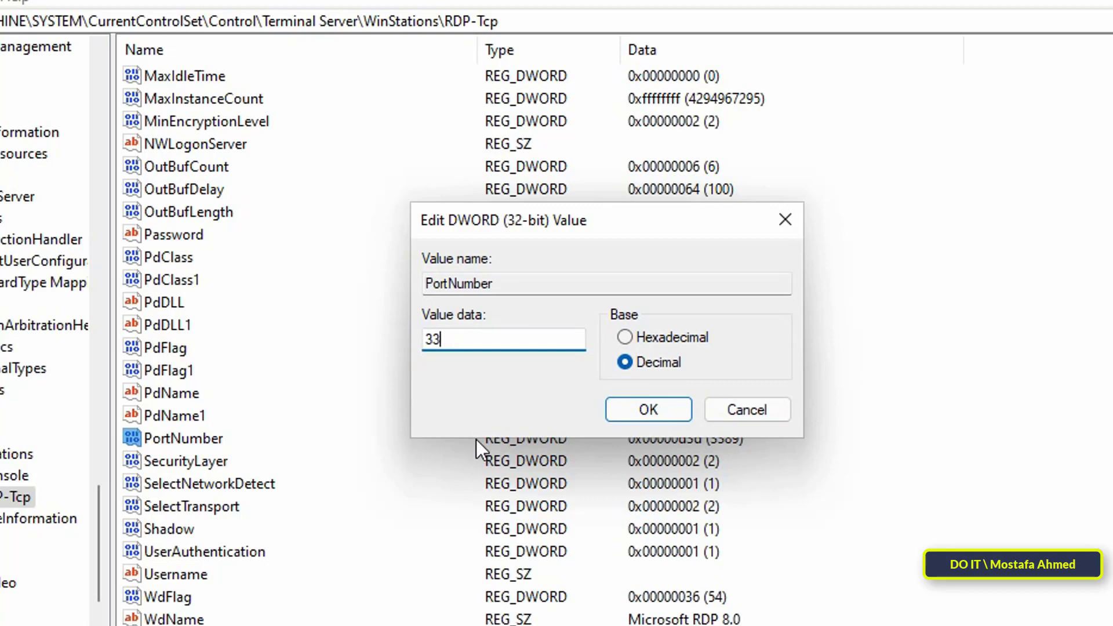
pyautogui.write('6666')
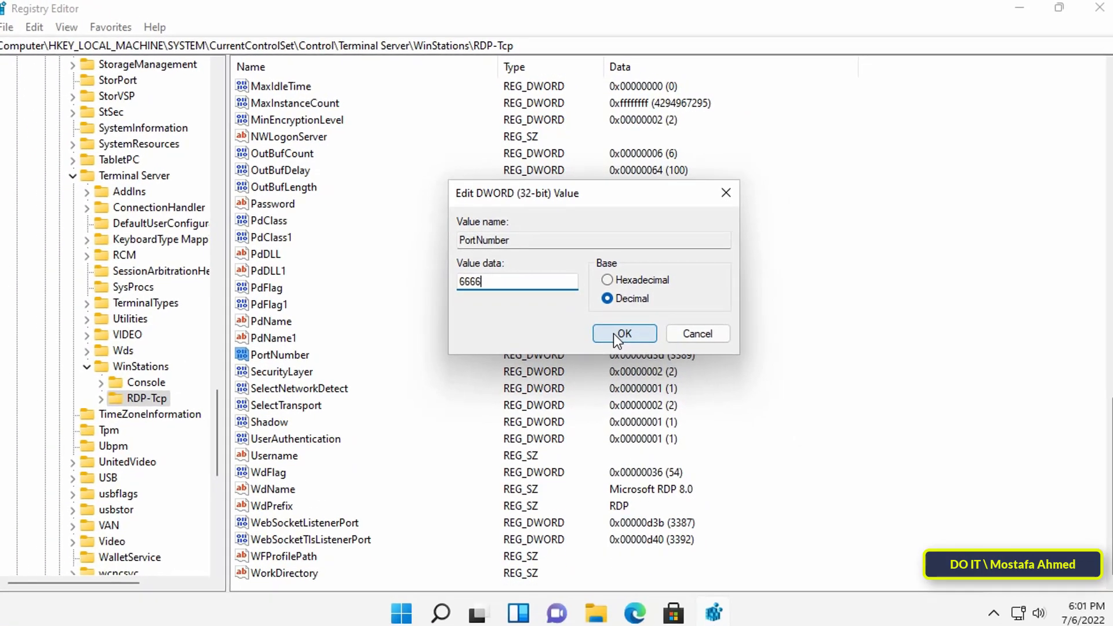
pyautogui.click(624, 334)
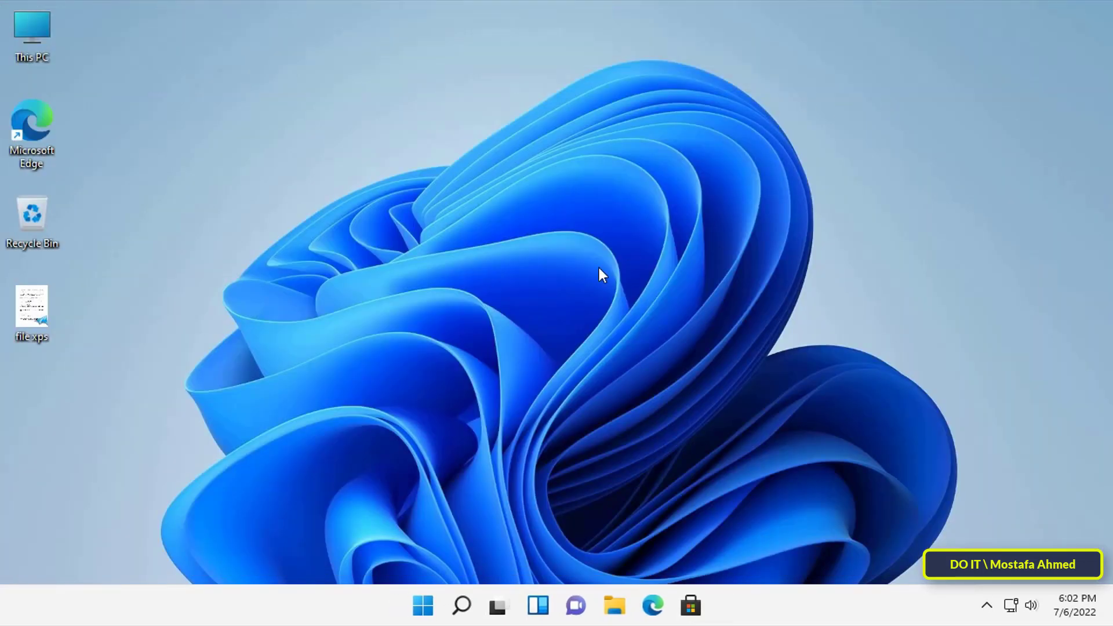
# Step: Show the Start menu's power options with Shut down and Restart
pyautogui.click(422, 605)
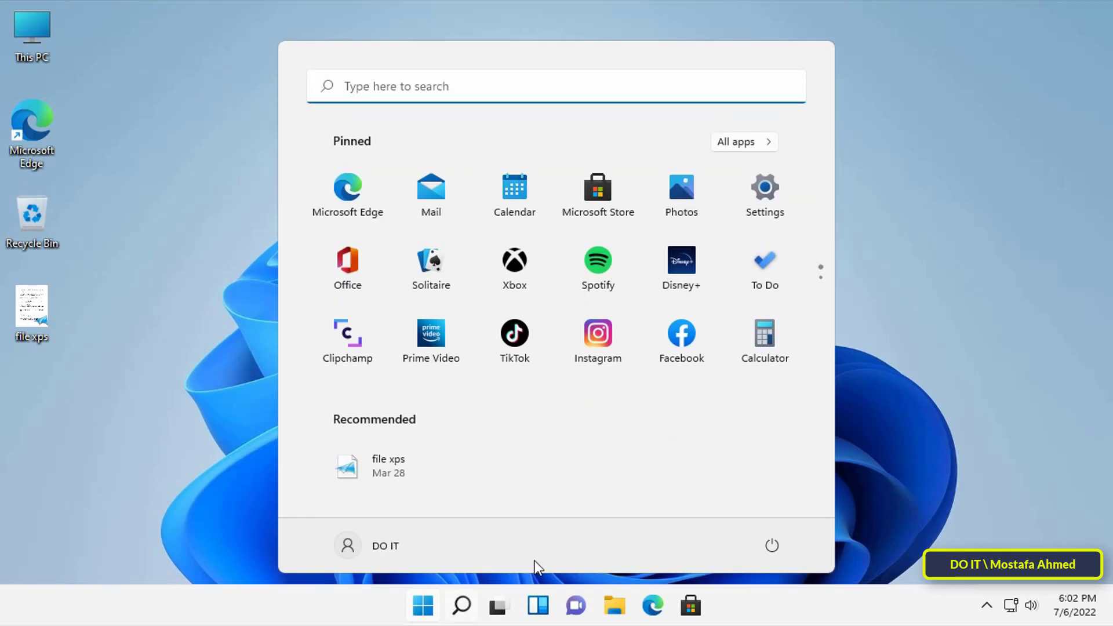
pyautogui.moveTo(772, 546)
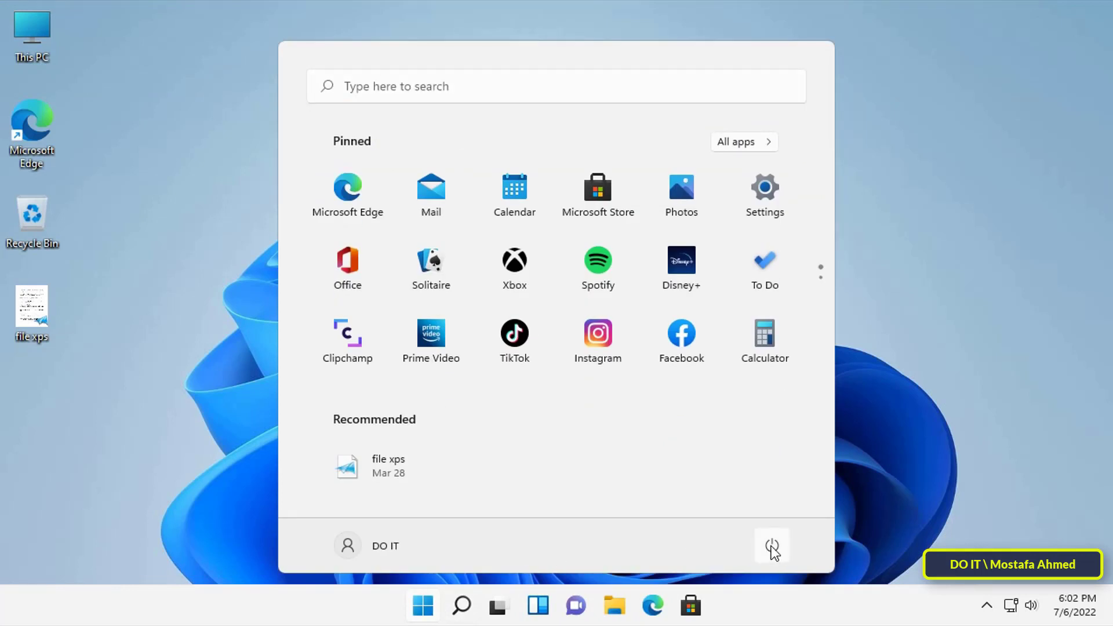
pyautogui.click(772, 545)
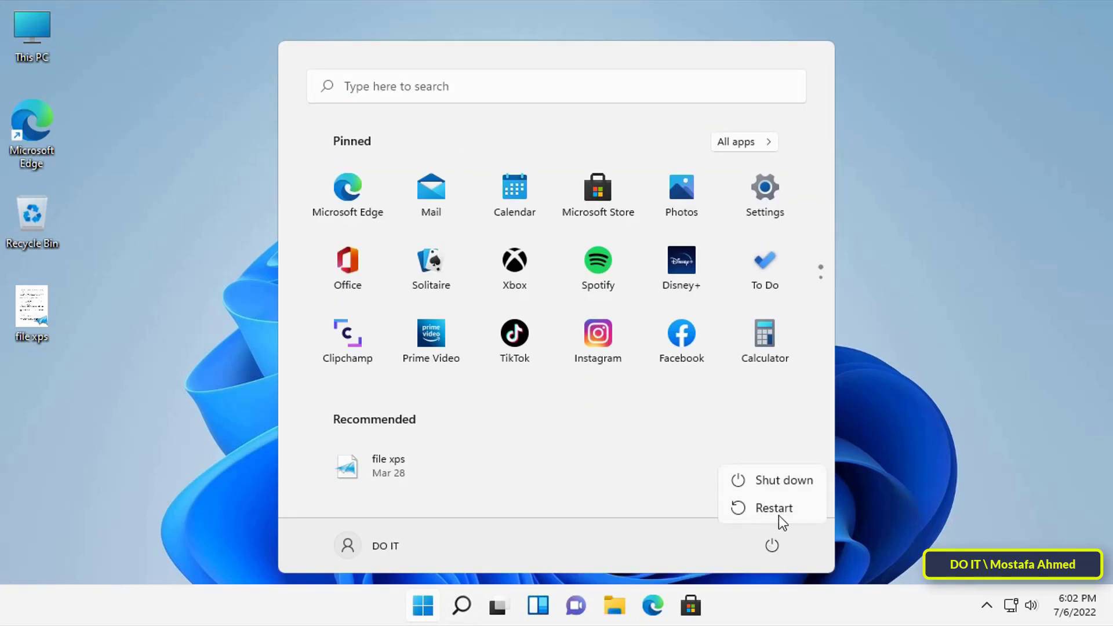
pyautogui.moveTo(774, 508)
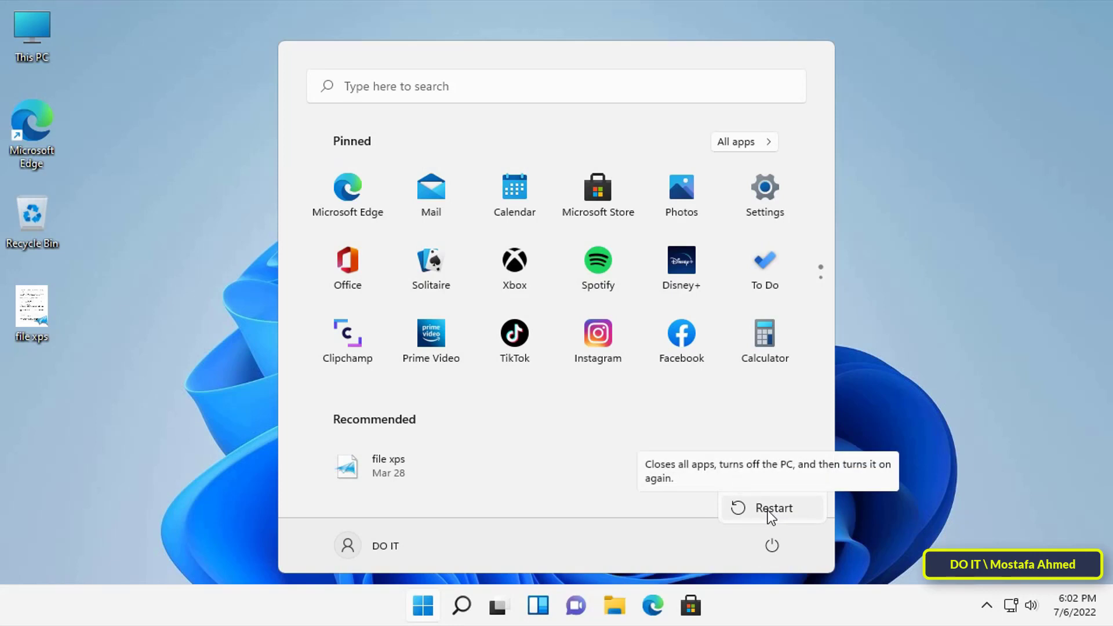
pyautogui.moveTo(766, 518)
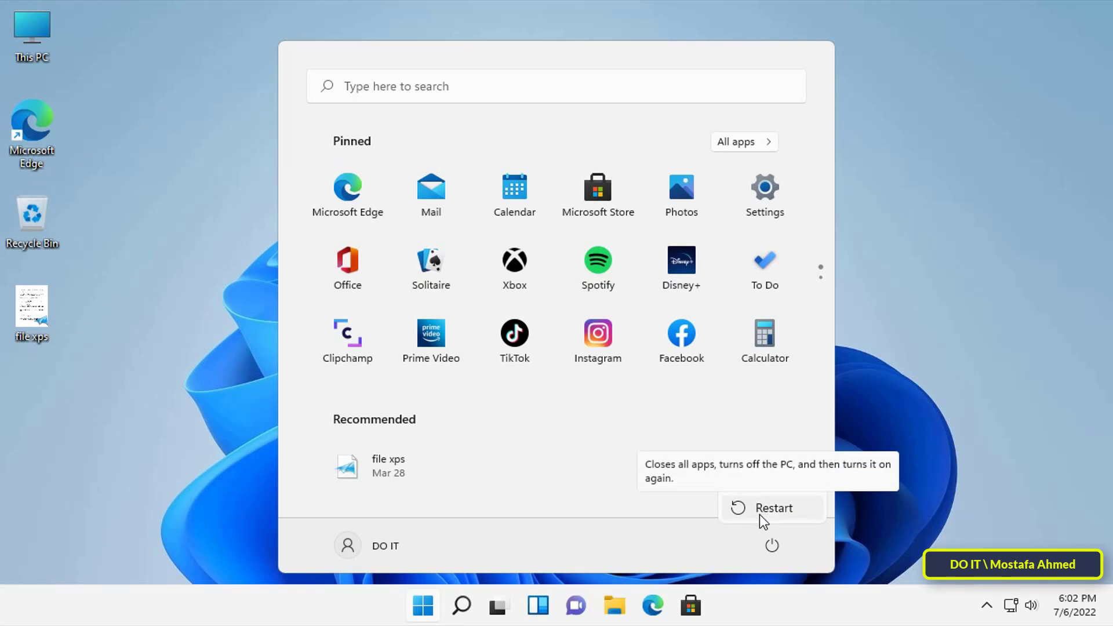